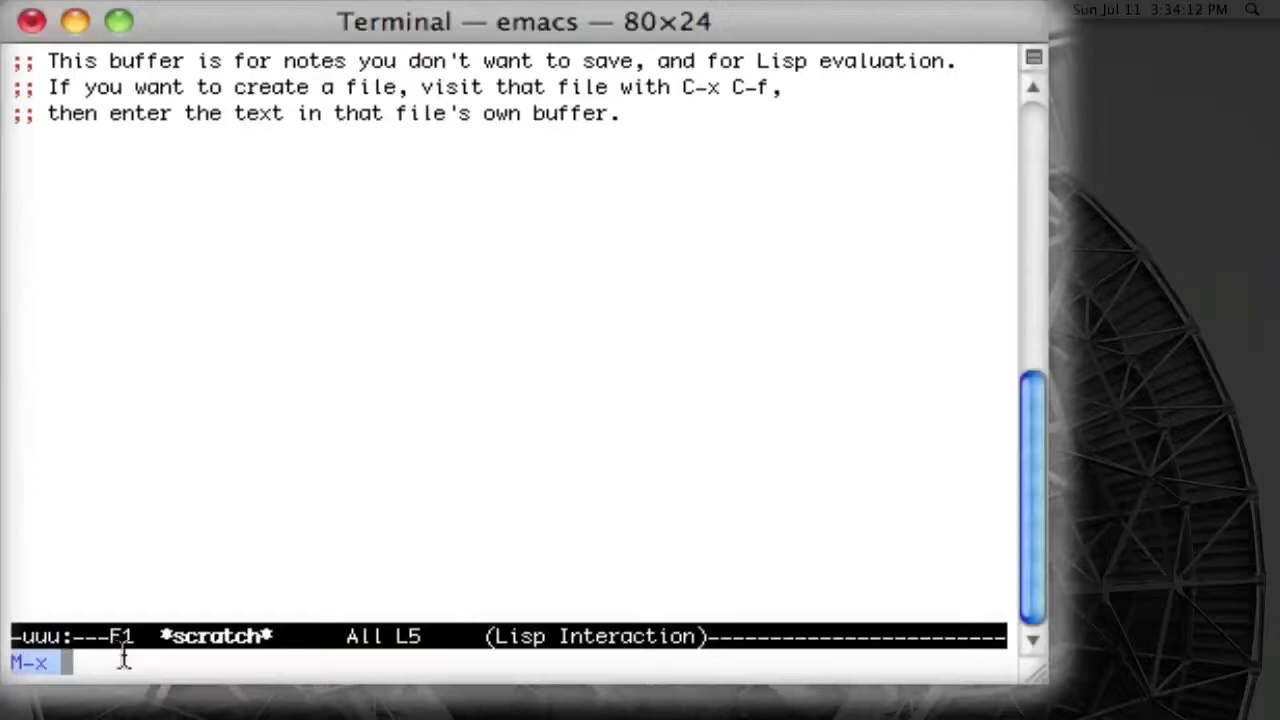
List the available M-x commands and start narrowing them to those beginning with 'p'.
{"action": "key", "text": "Tab"}
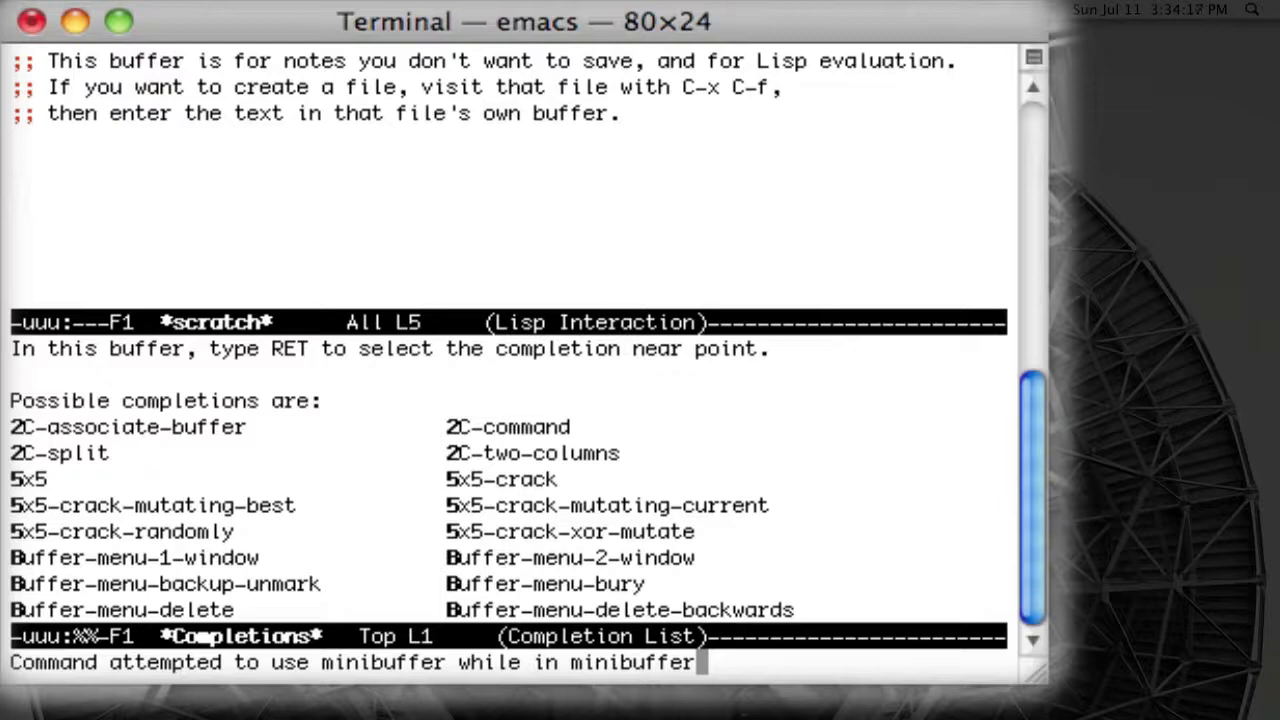
{"action": "type", "text": "p"}
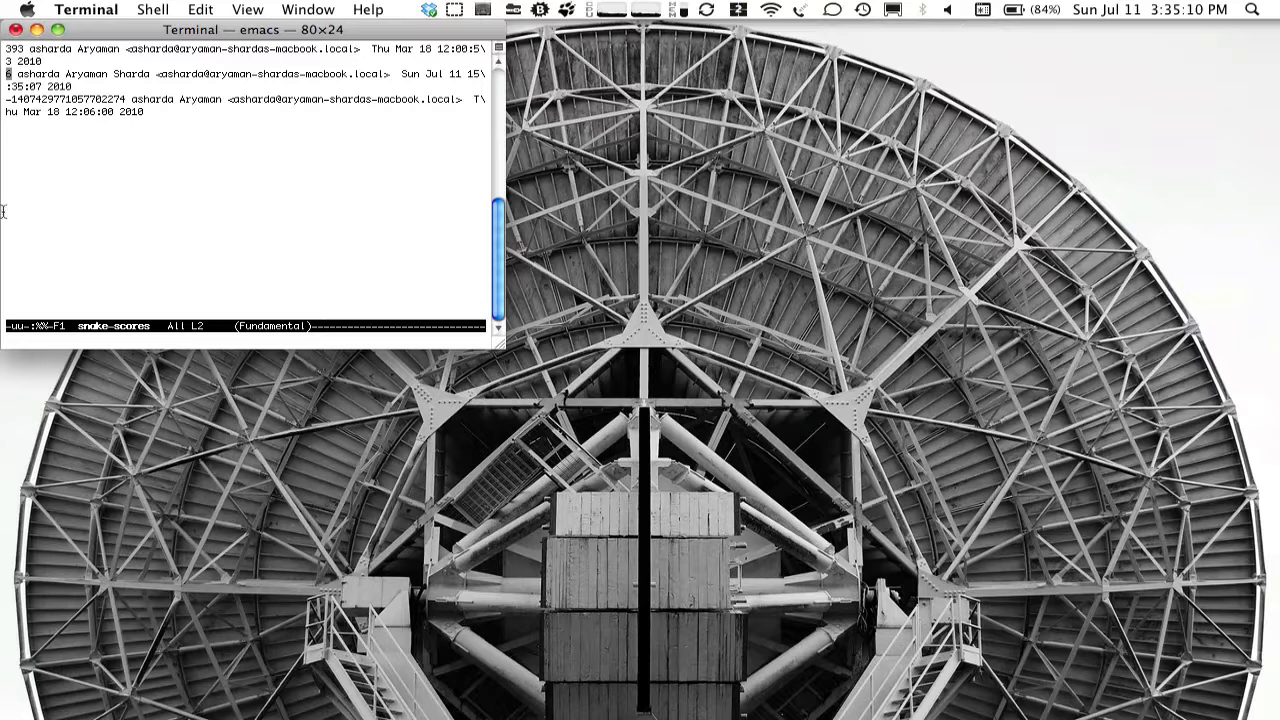
Close the Terminal window, bringing up the confirmation to end login, bash and emacs.
{"action": "left_click", "coordinate": [14, 30]}
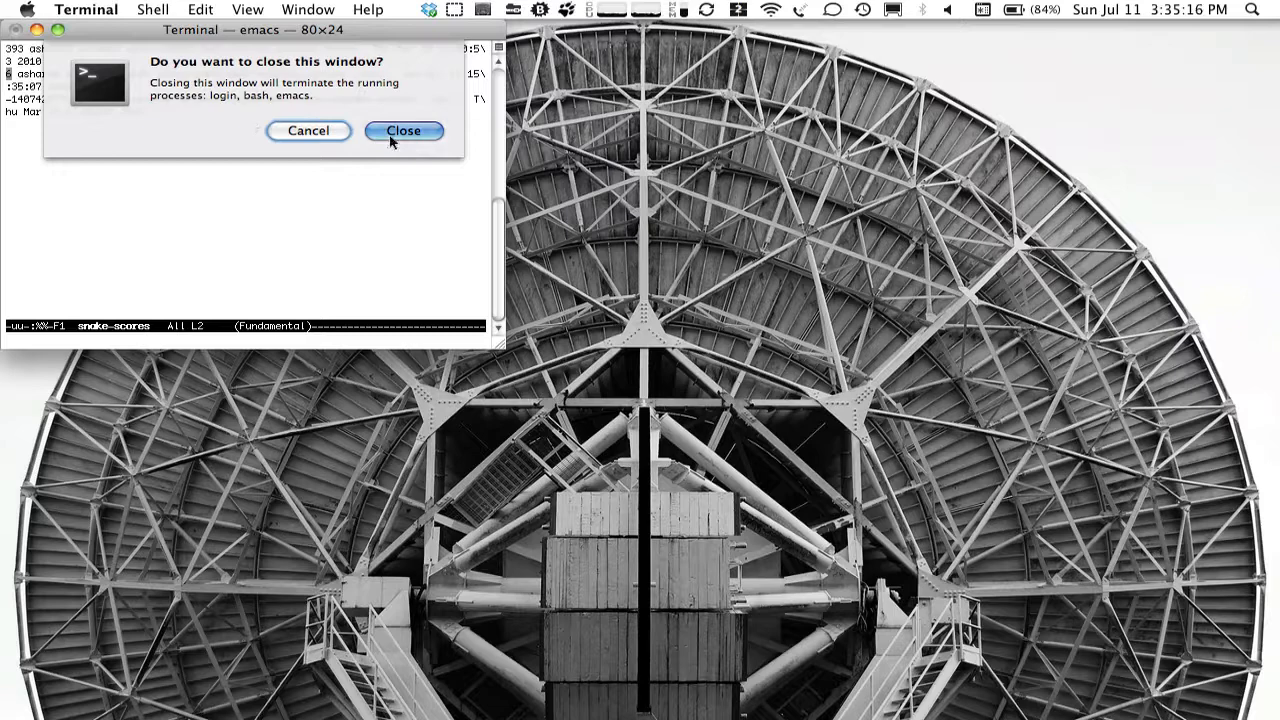